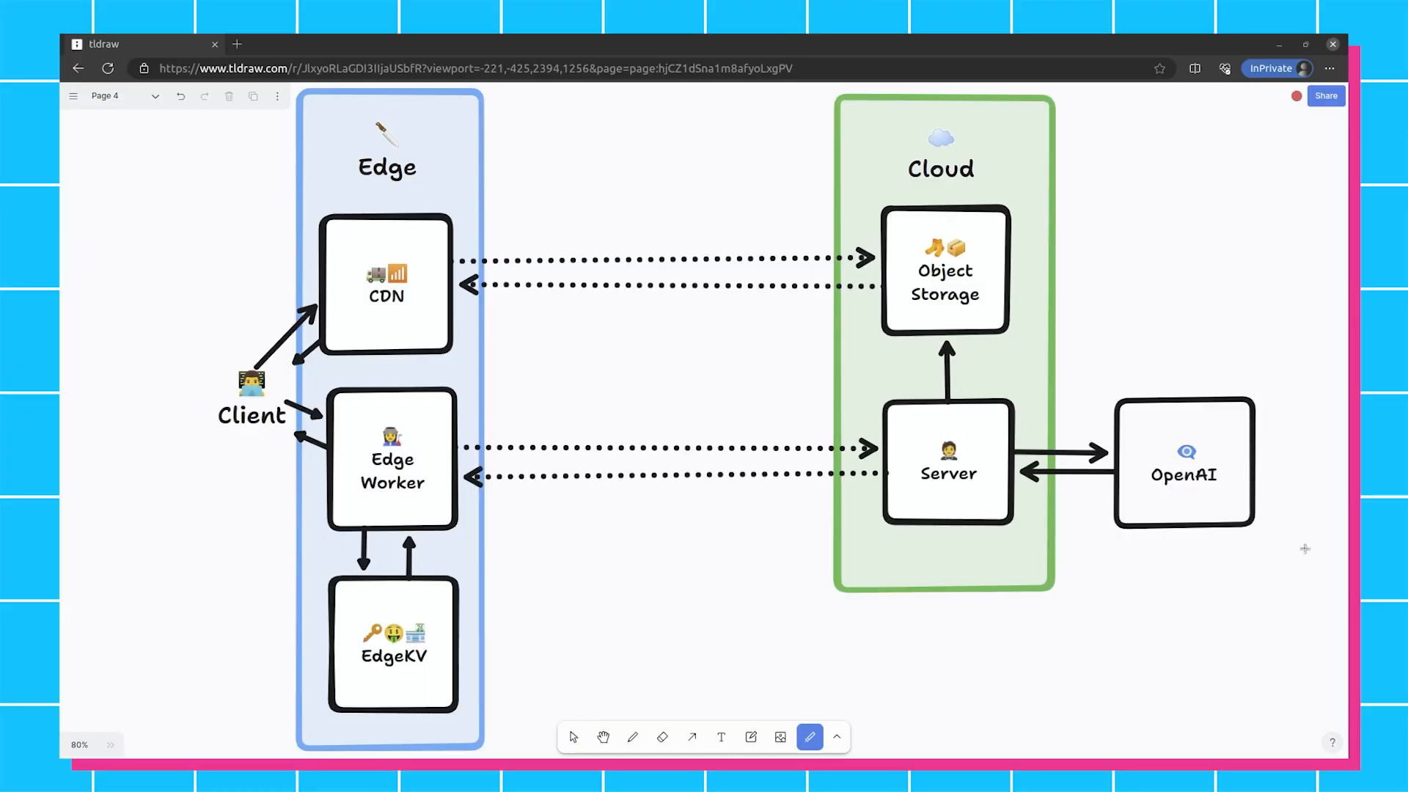
{"action": "mouse_move", "coordinate": [1181, 540]}
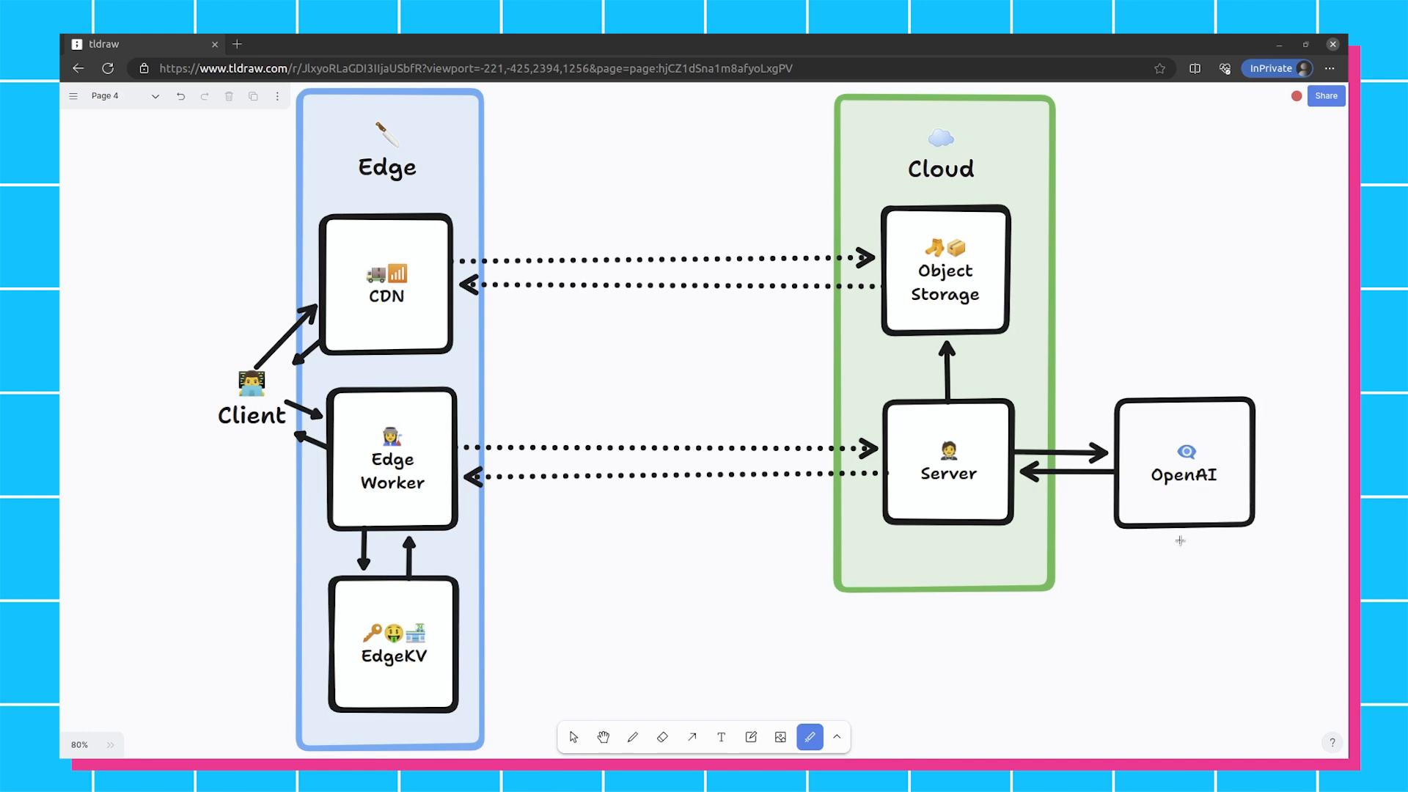
{"action": "mouse_move", "coordinate": [1171, 547]}
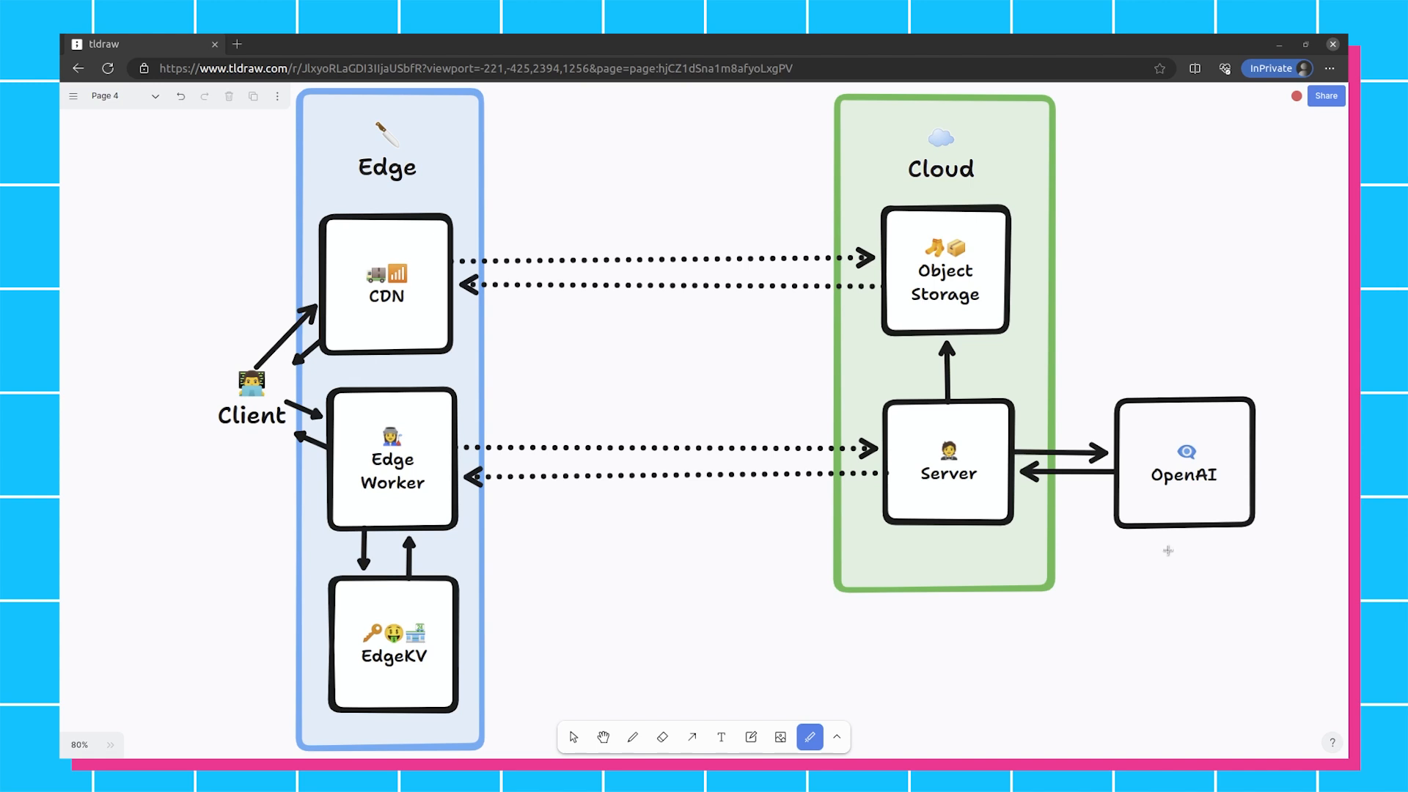
{"action": "mouse_move", "coordinate": [1157, 541]}
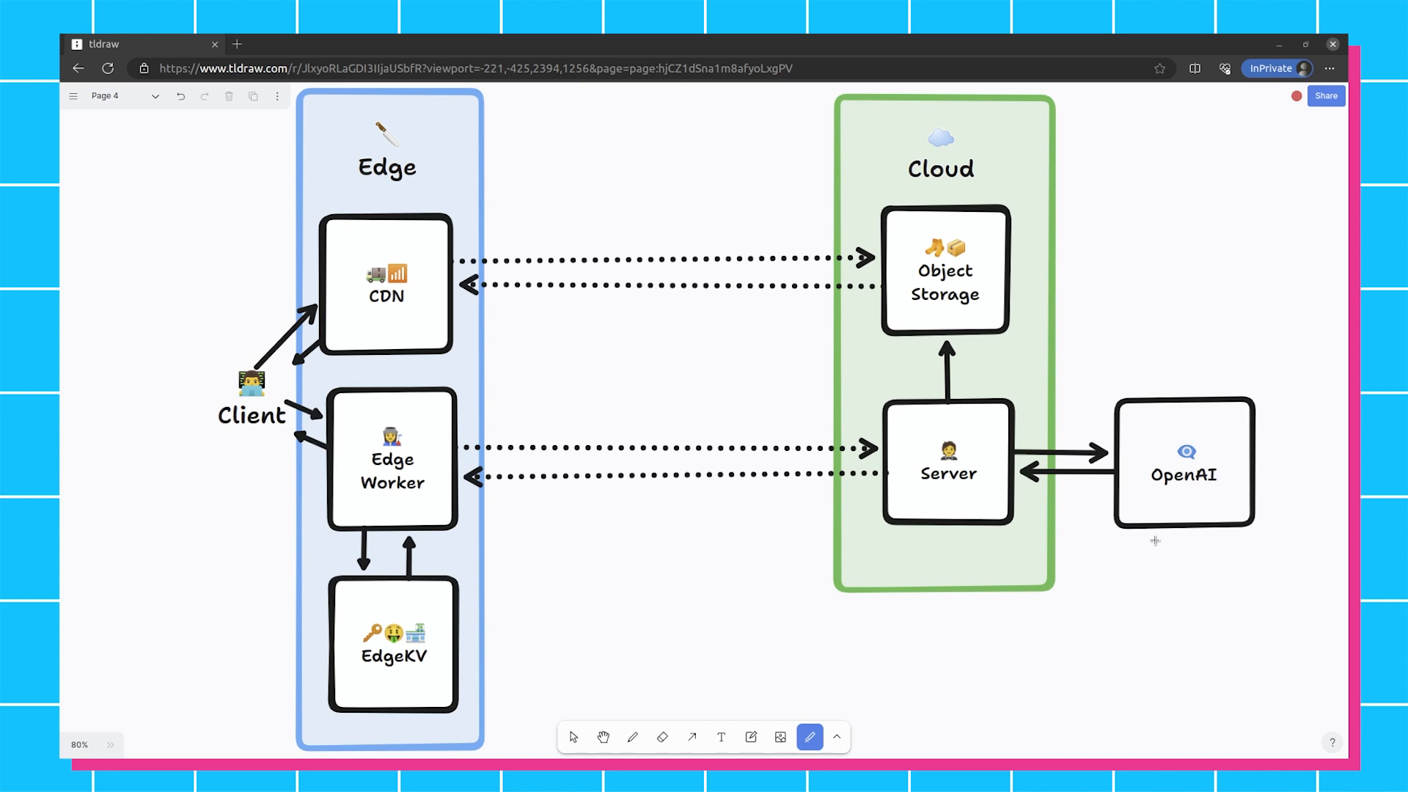
{"action": "mouse_move", "coordinate": [1184, 559]}
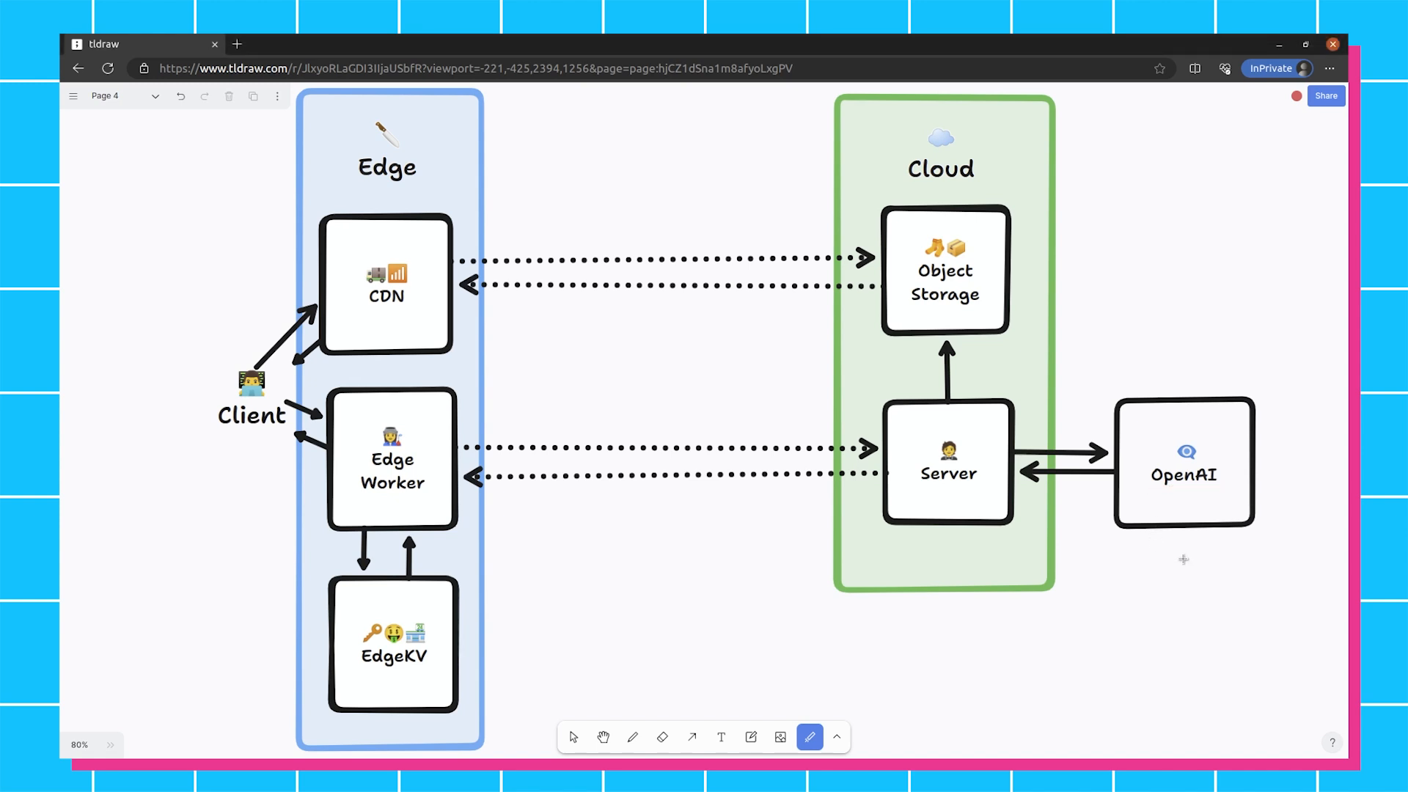
{"action": "mouse_move", "coordinate": [1137, 588]}
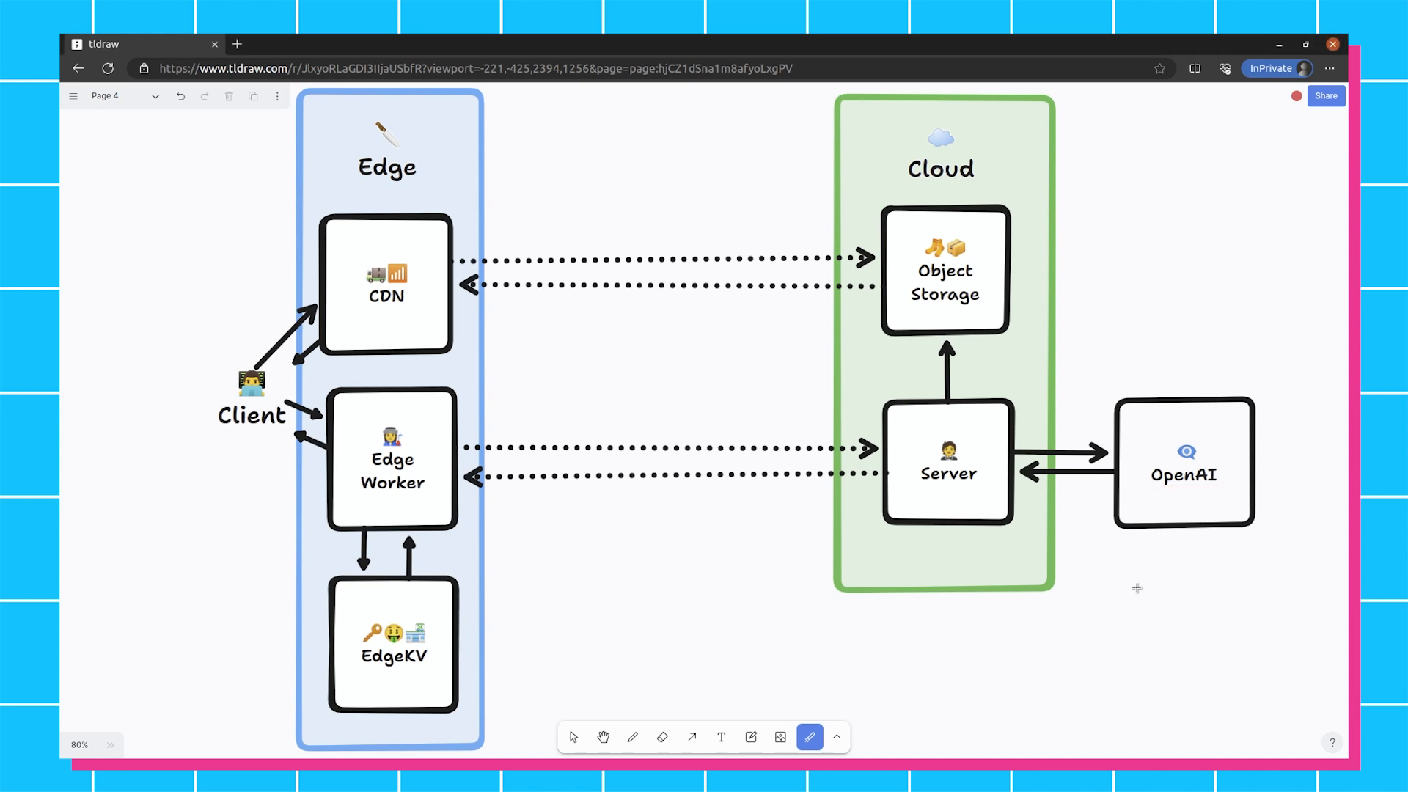
{"action": "mouse_move", "coordinate": [950, 304]}
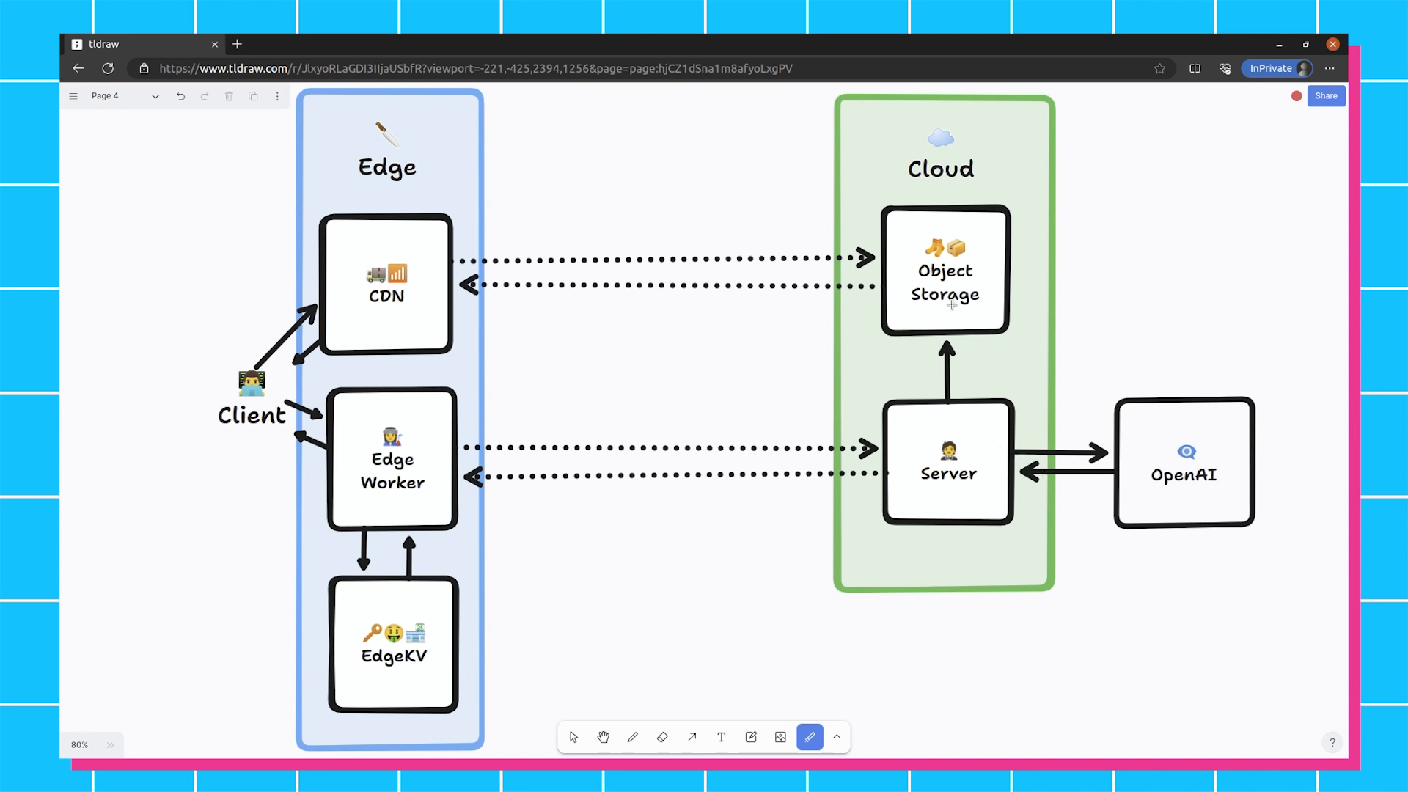
{"action": "mouse_move", "coordinate": [977, 591]}
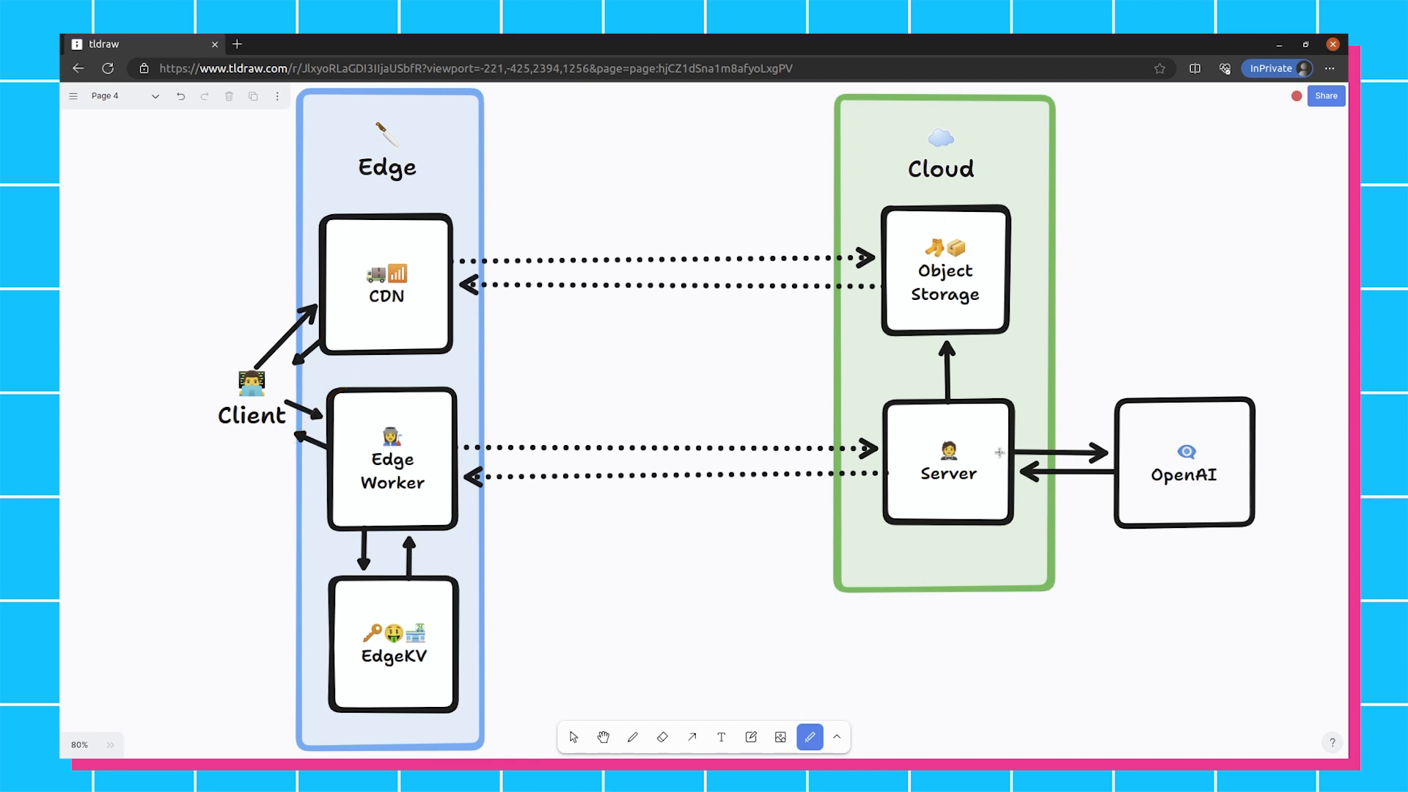
{"action": "mouse_move", "coordinate": [1120, 483]}
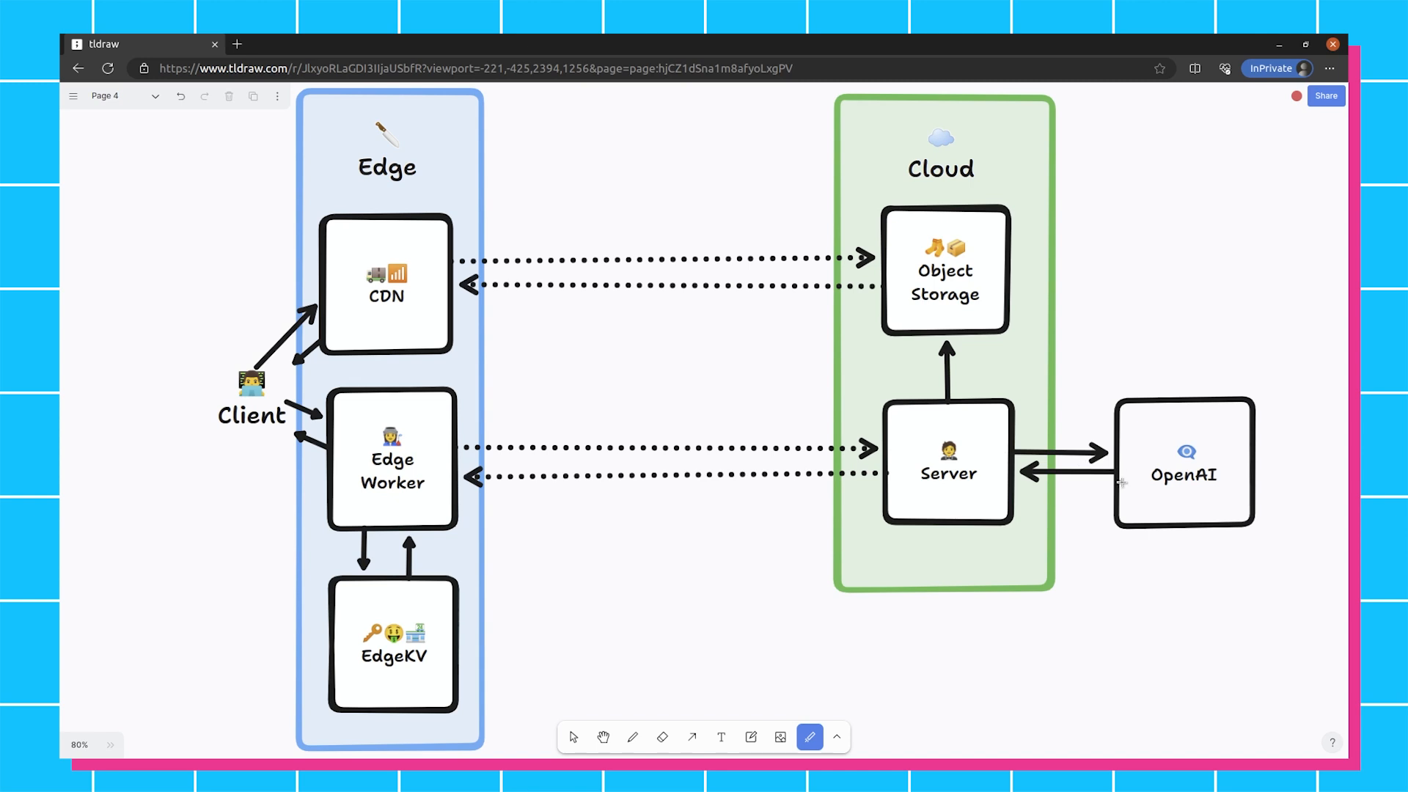
{"action": "mouse_move", "coordinate": [1021, 482]}
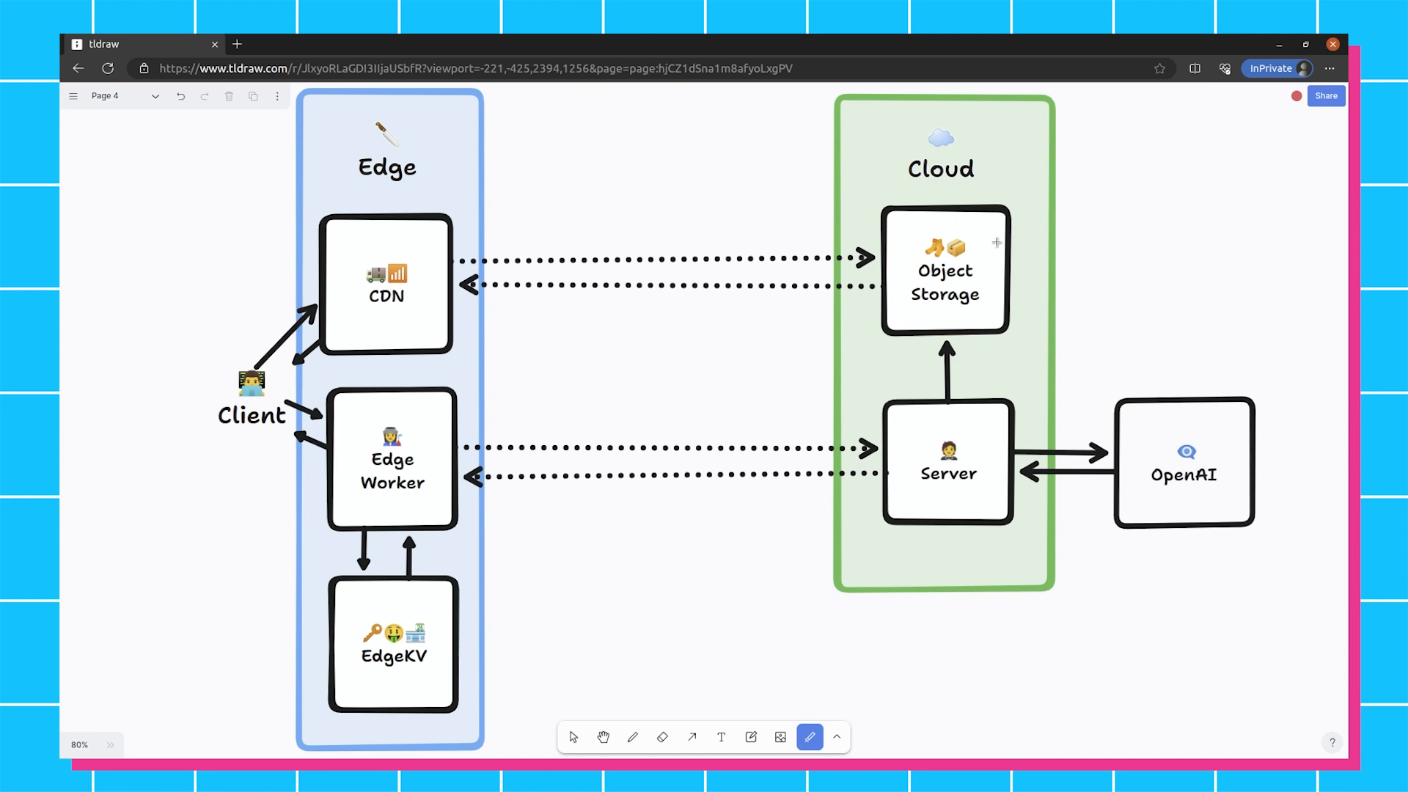
{"action": "mouse_move", "coordinate": [992, 239]}
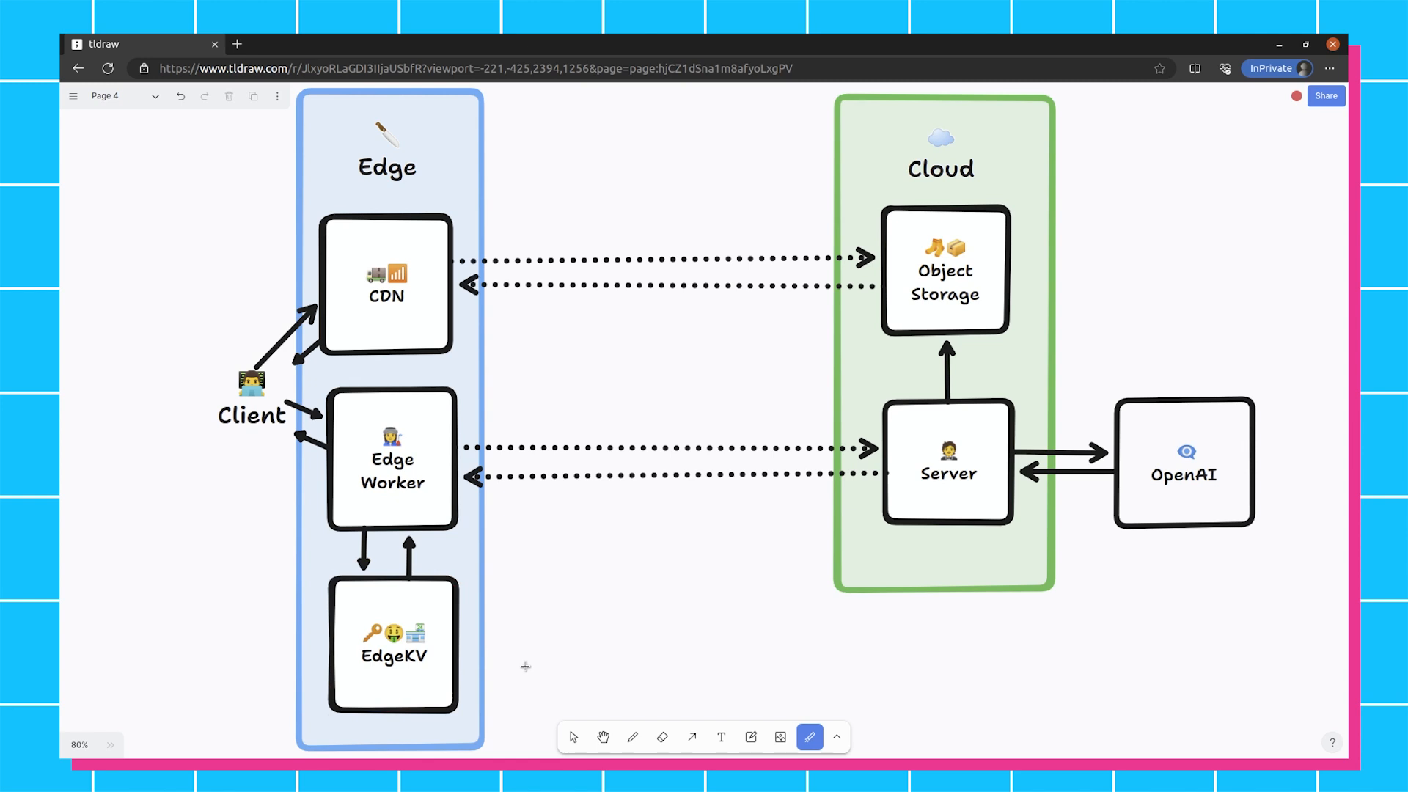
{"action": "mouse_move", "coordinate": [485, 655]}
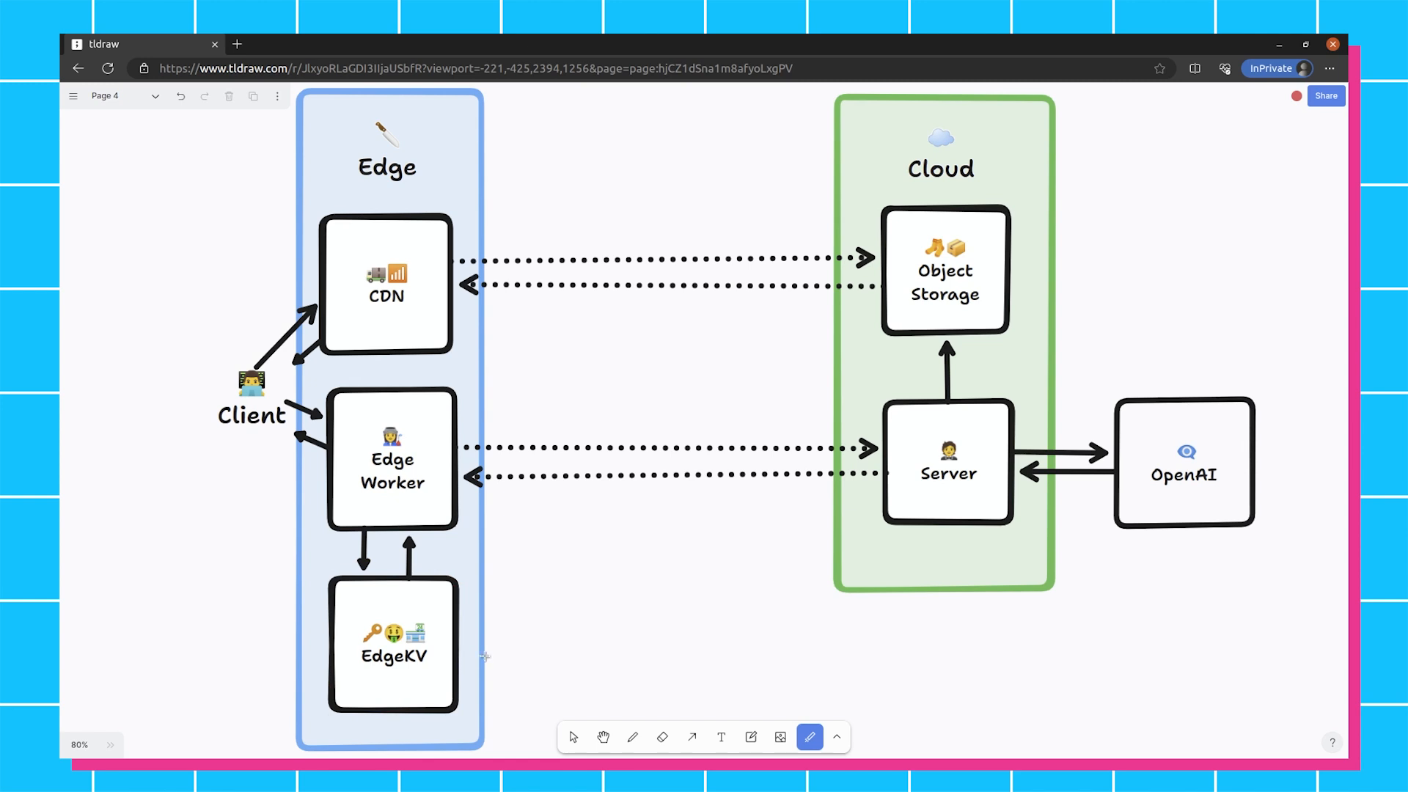
{"action": "mouse_move", "coordinate": [593, 640]}
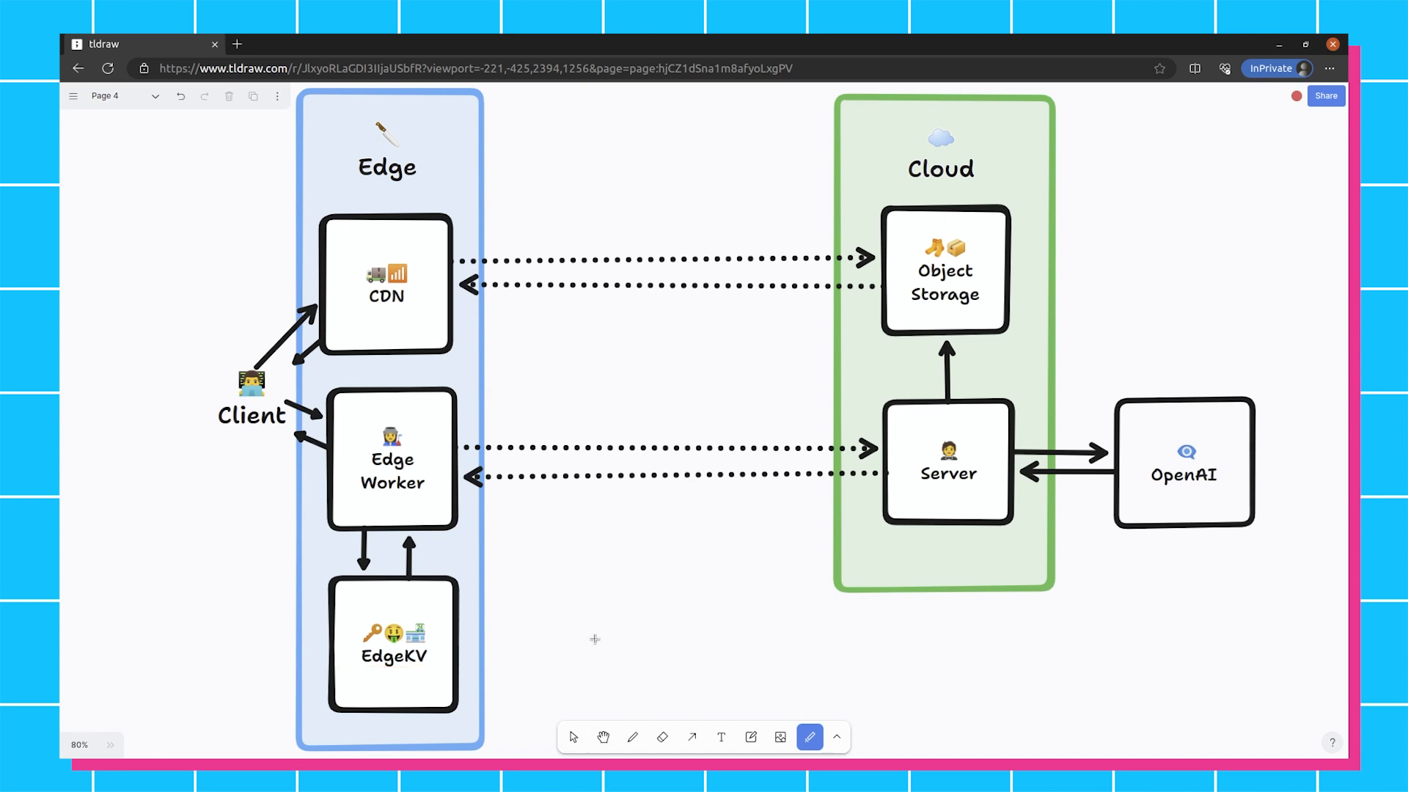
{"action": "mouse_move", "coordinate": [560, 618]}
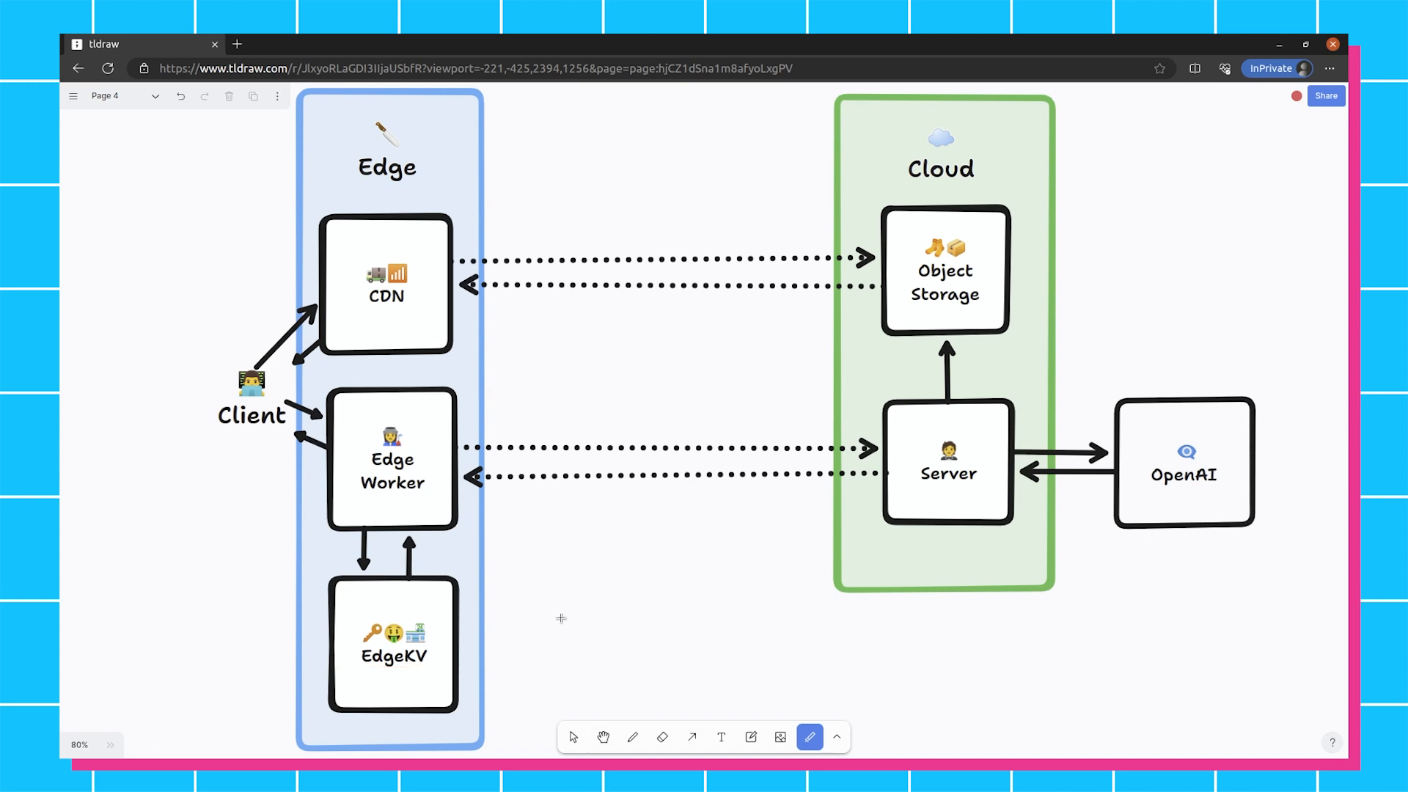
{"action": "mouse_move", "coordinate": [555, 607]}
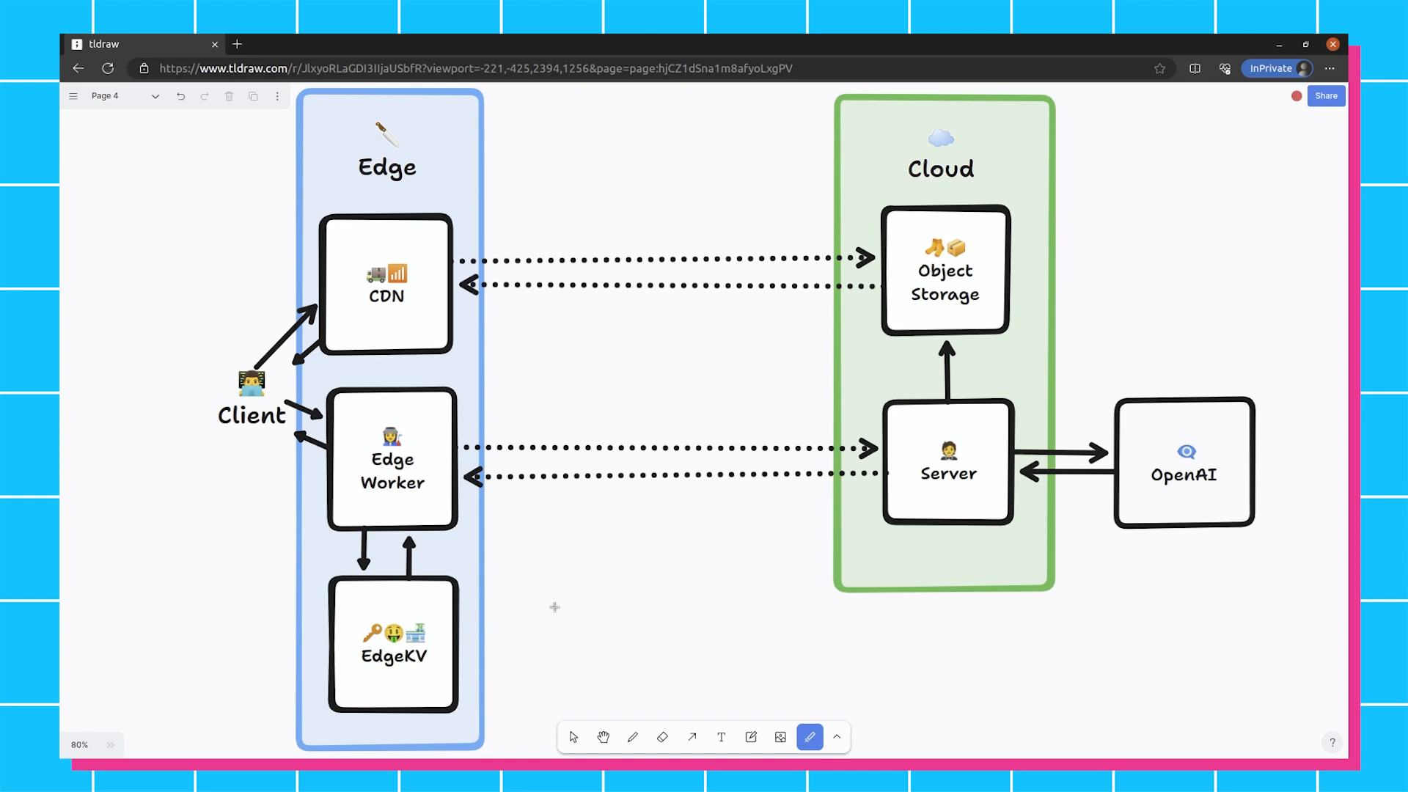
{"action": "mouse_move", "coordinate": [536, 611]}
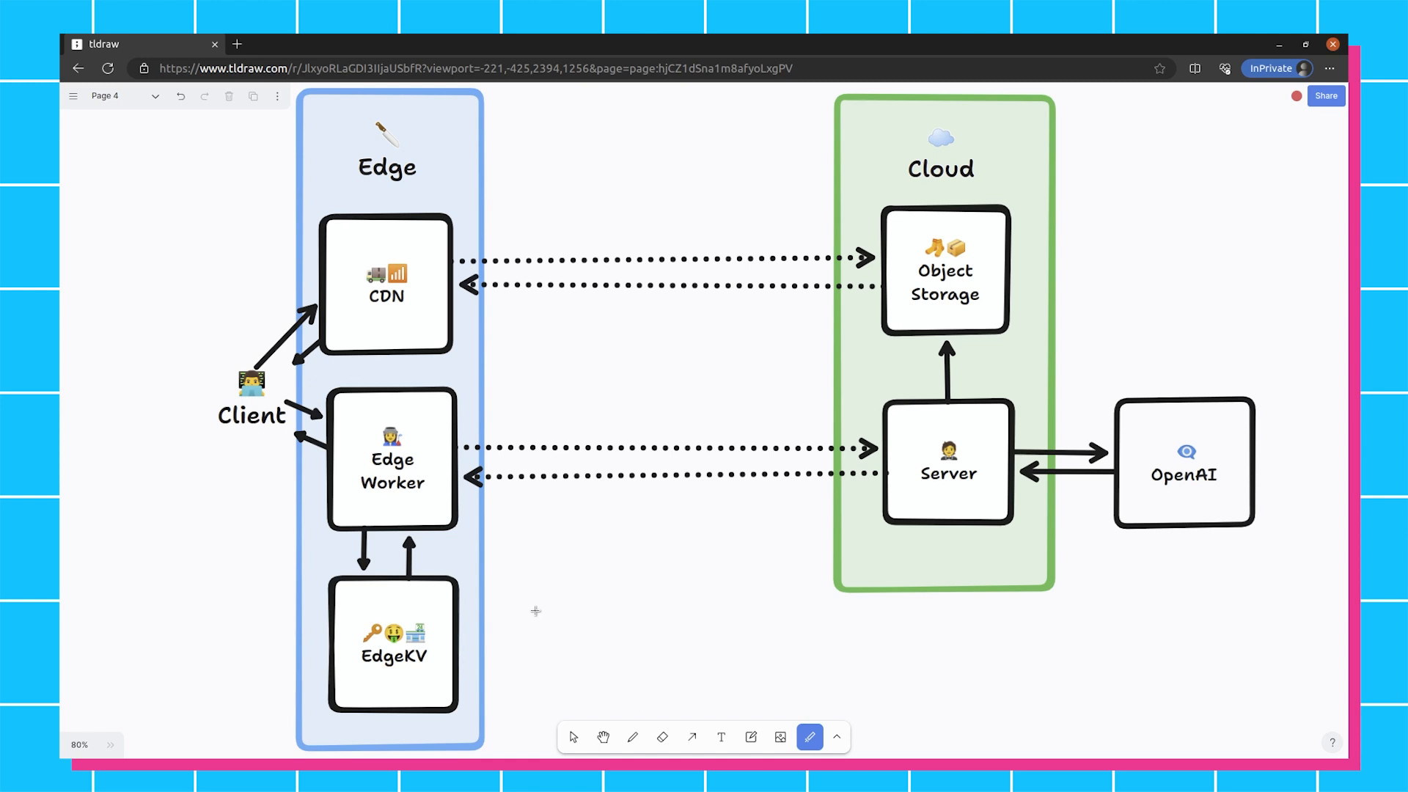
{"action": "mouse_move", "coordinate": [883, 345]}
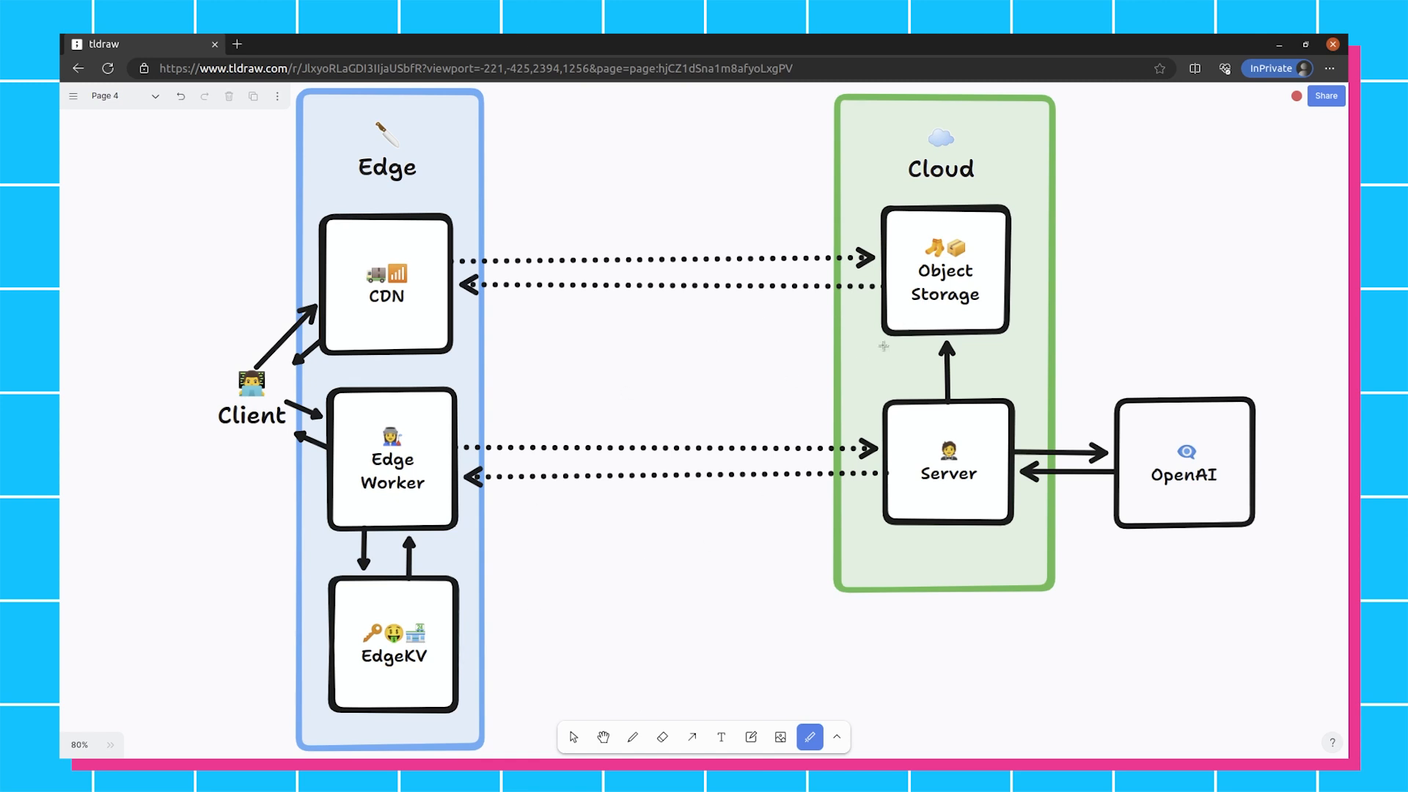
{"action": "mouse_move", "coordinate": [792, 488]}
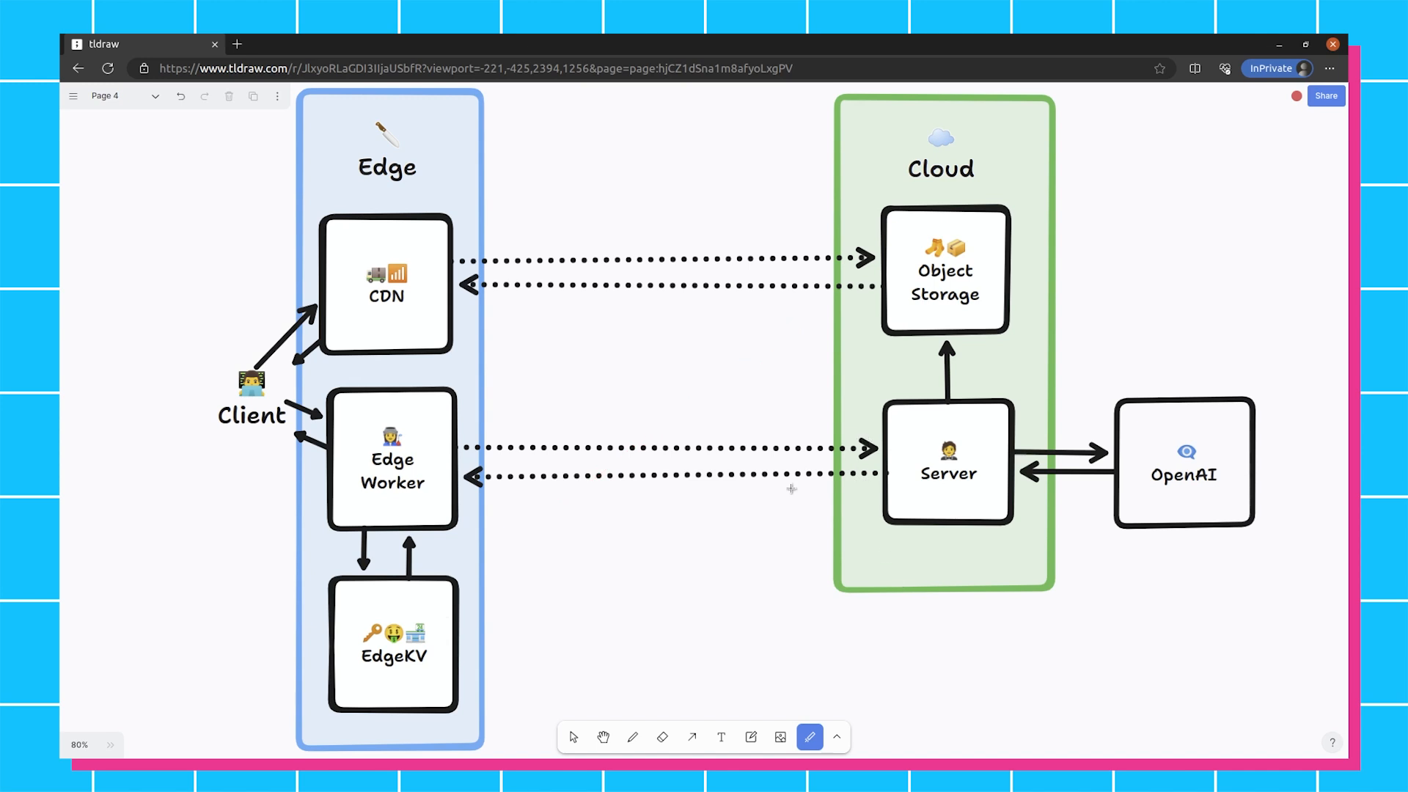
{"action": "mouse_move", "coordinate": [269, 381]}
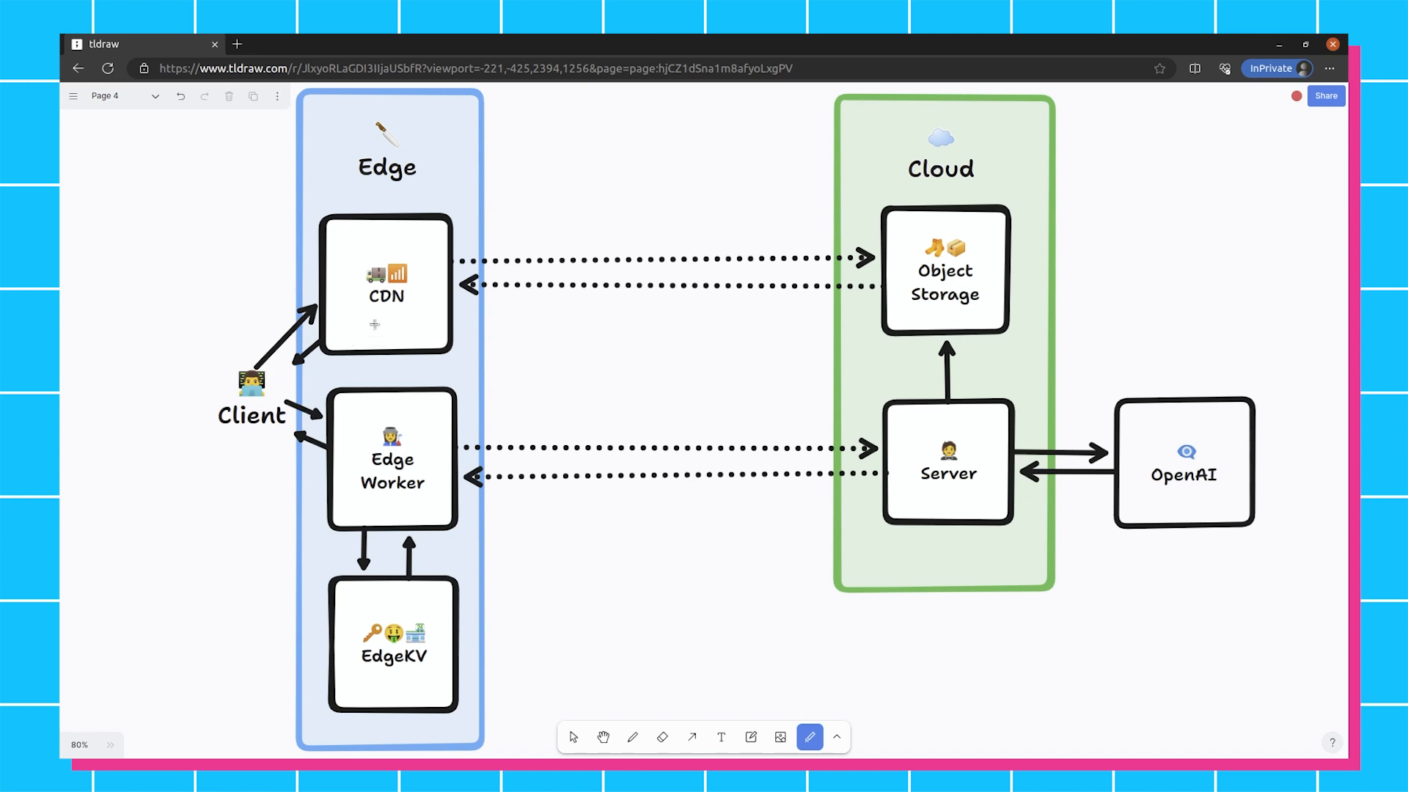
{"action": "mouse_move", "coordinate": [408, 323]}
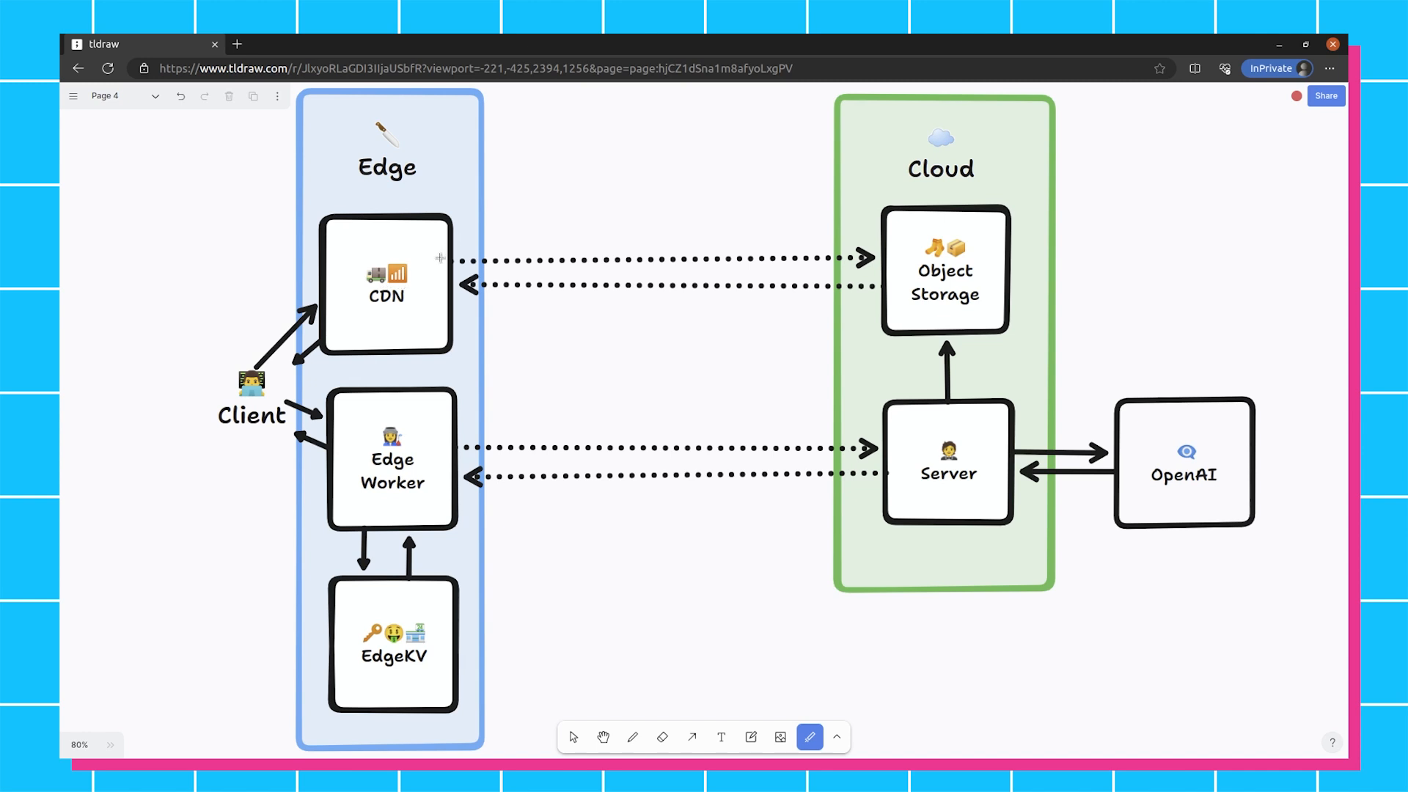
{"action": "mouse_move", "coordinate": [901, 292]}
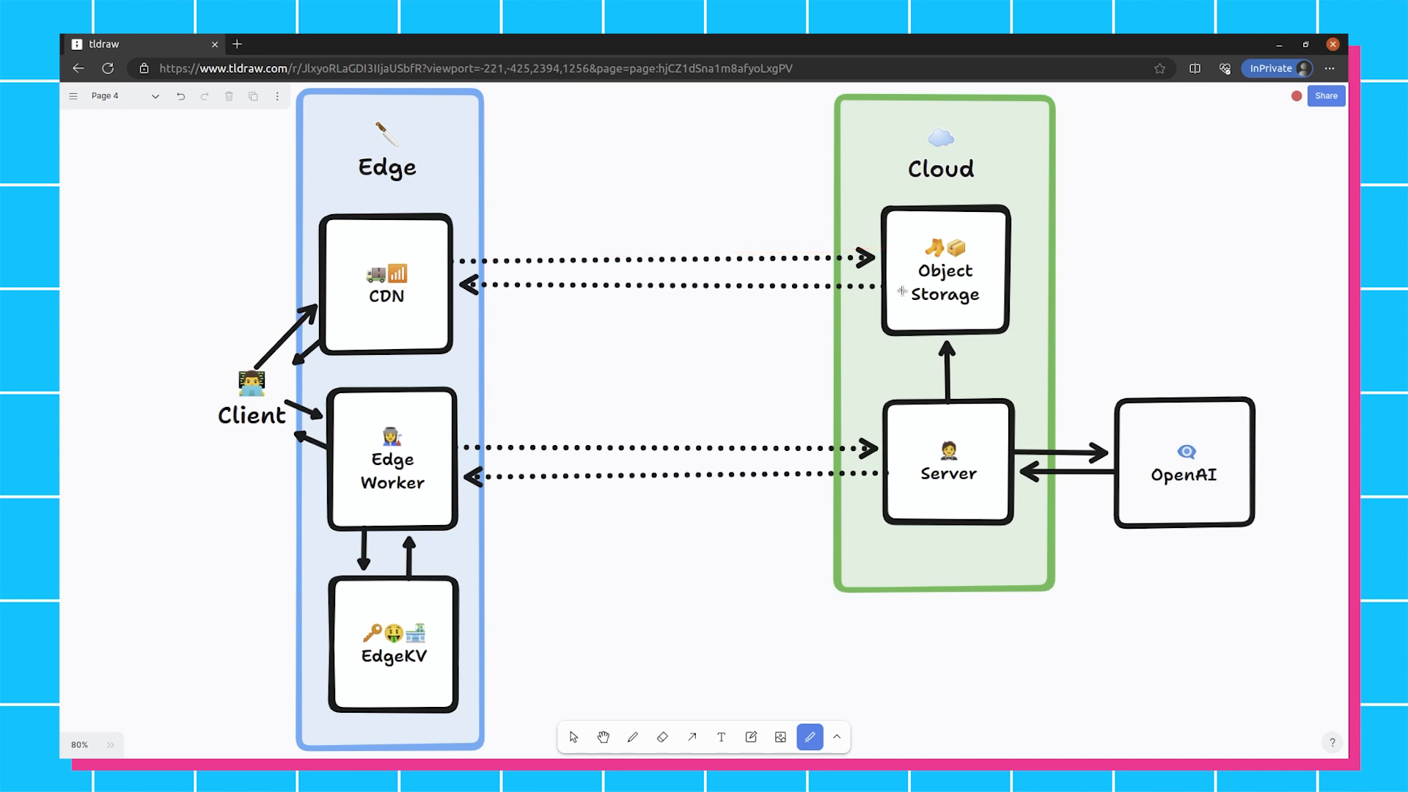